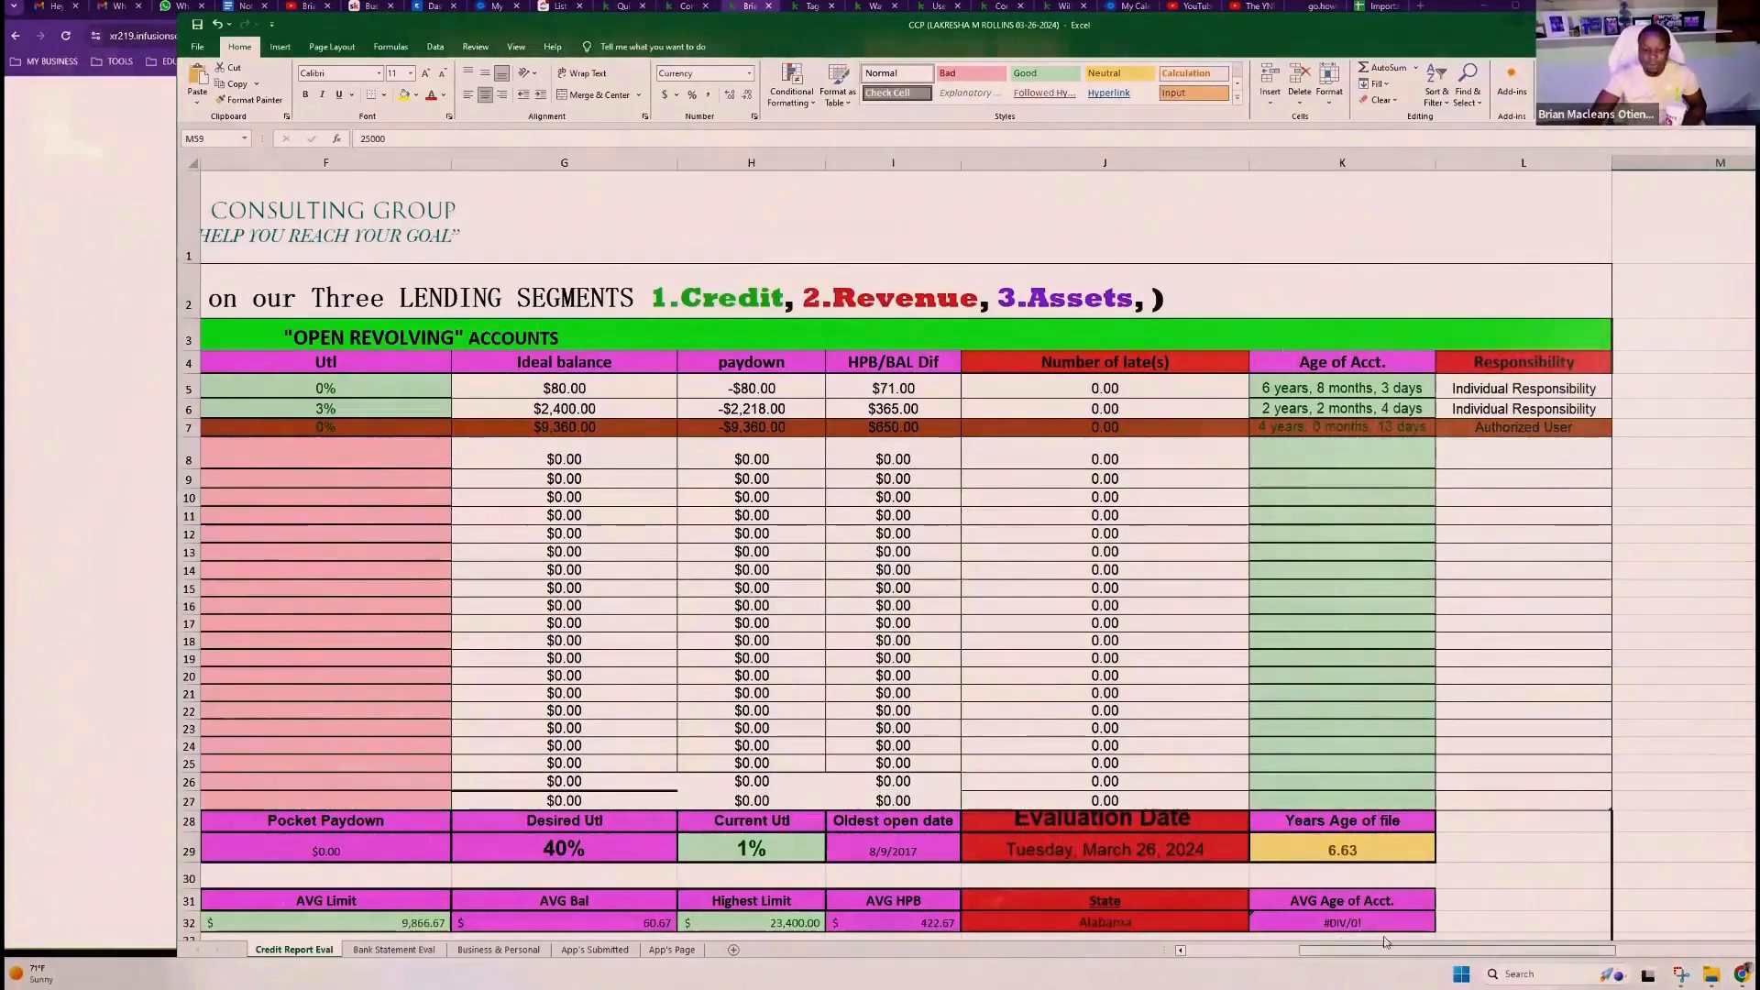
Step: Scroll back to column A of Credit Report Eval, then switch to the Business & Personal sheet
{"action": "scroll", "scroll_direction": "left", "scroll_amount": 3}
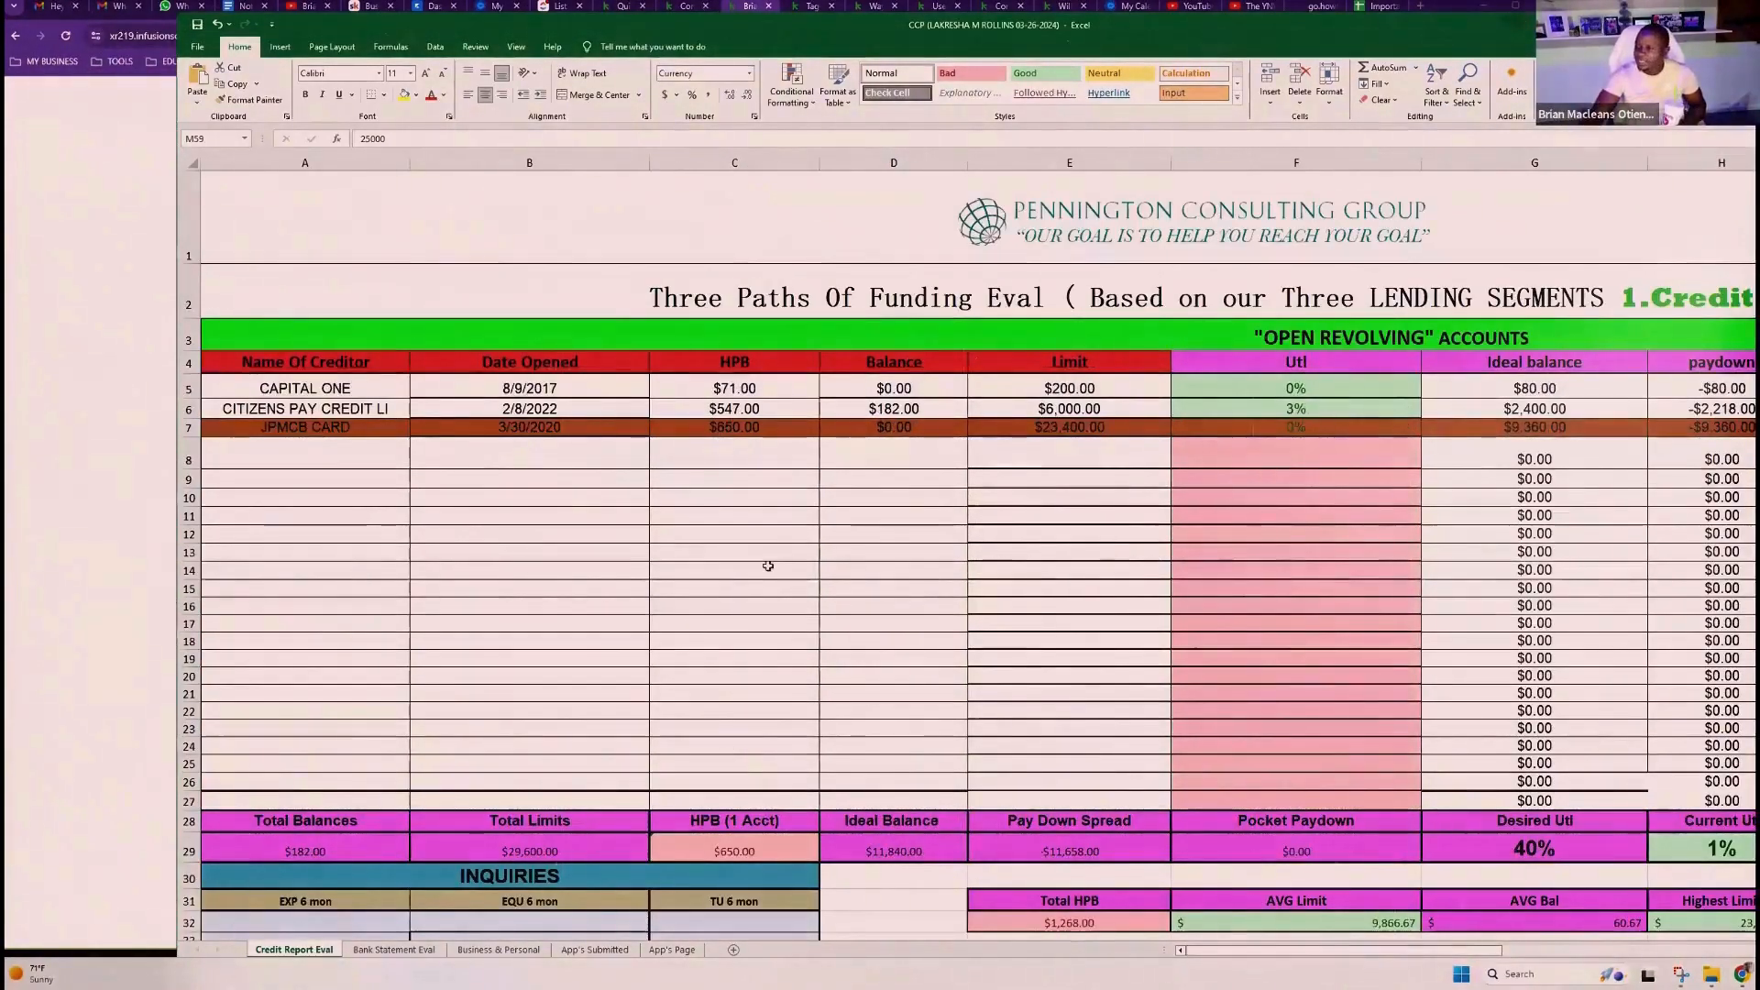
{"action": "mouse_move", "coordinate": [915, 497]}
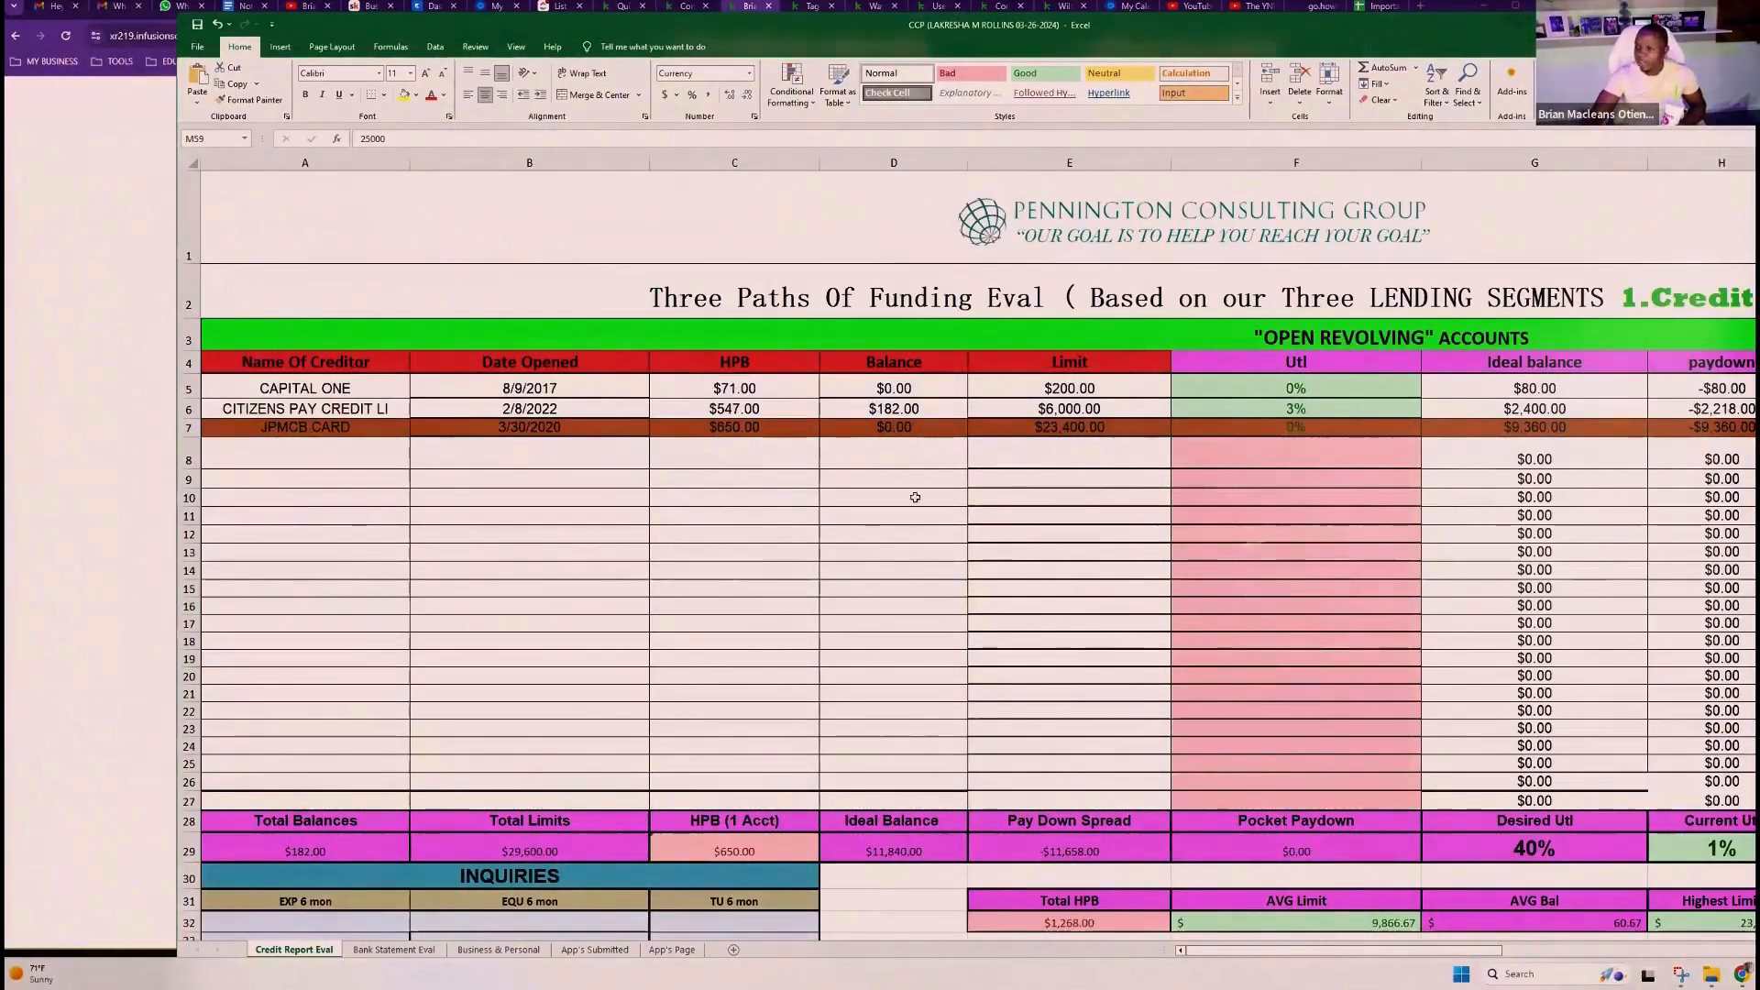
{"action": "mouse_move", "coordinate": [834, 591]}
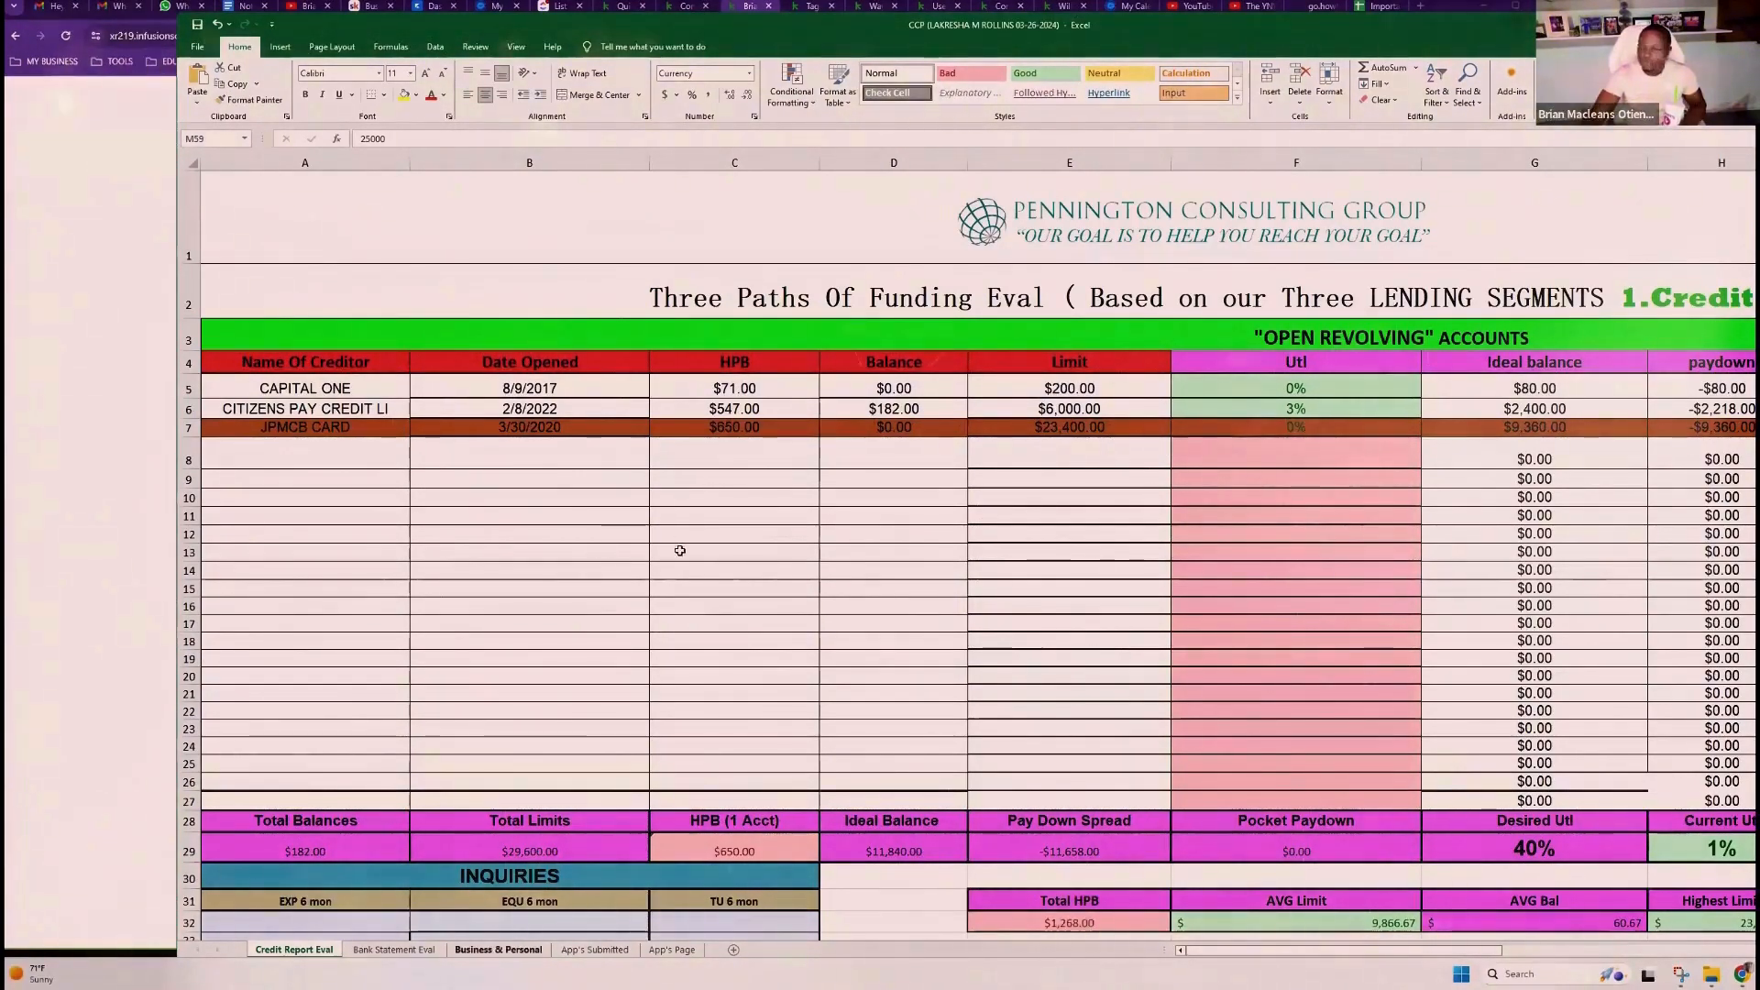
{"action": "left_click", "coordinate": [497, 950]}
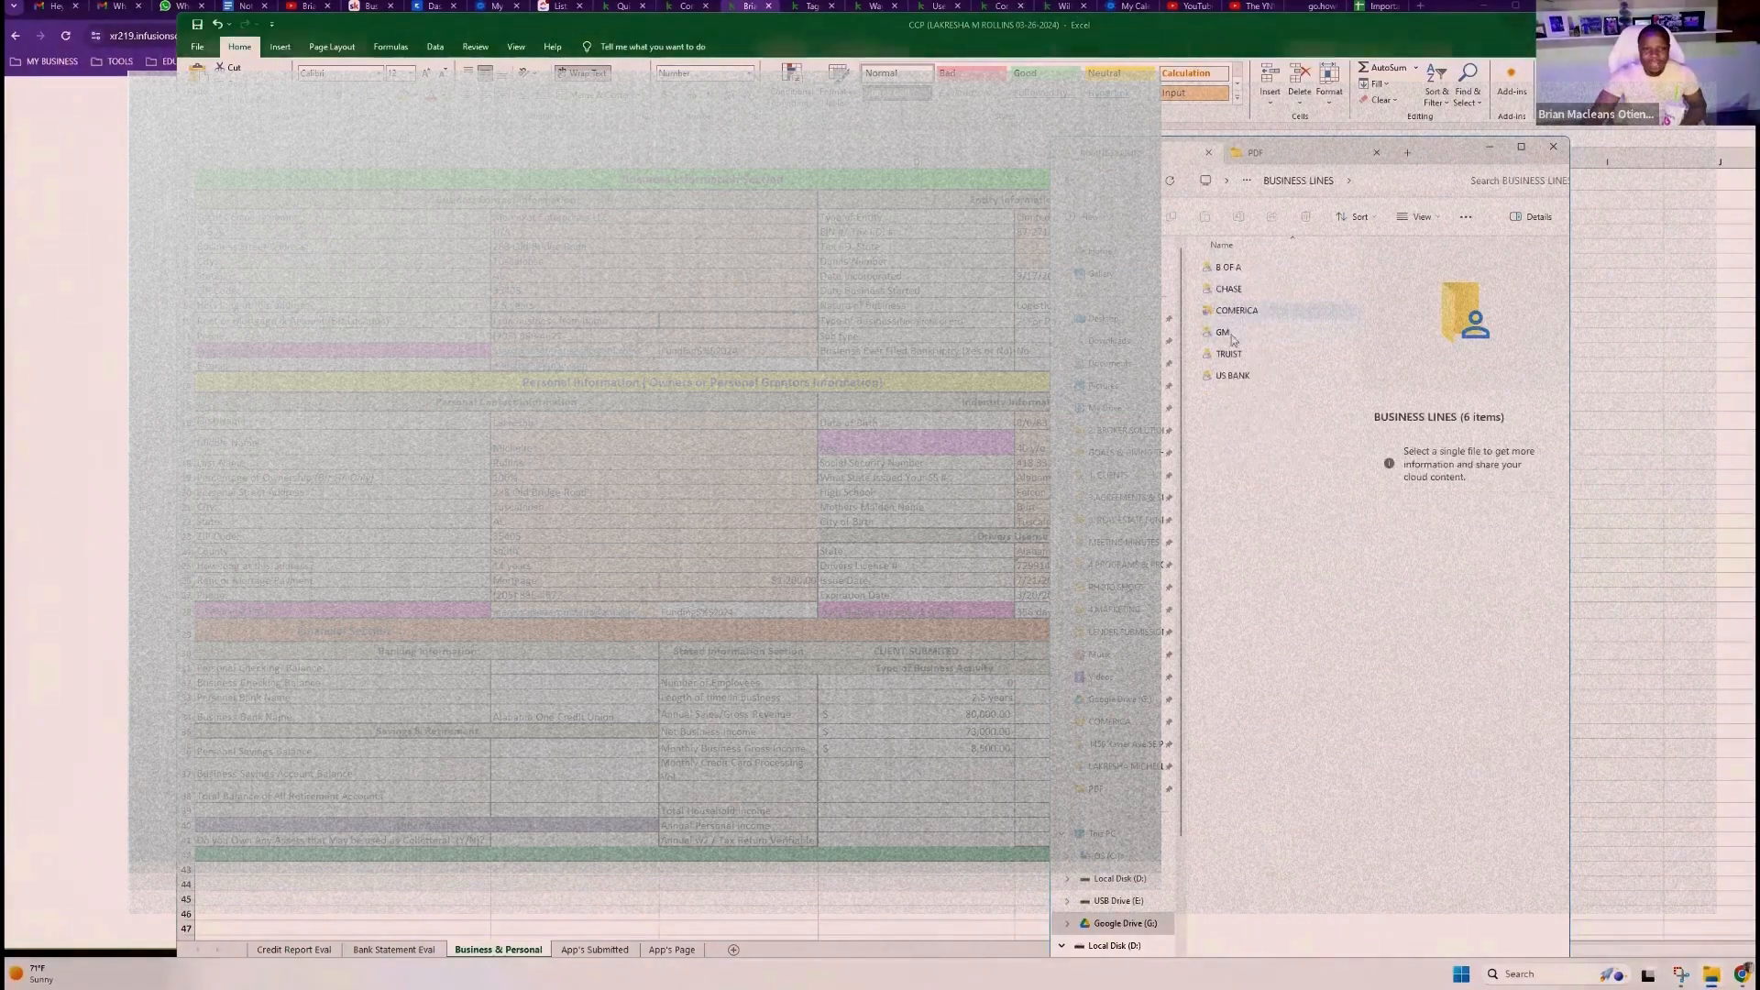
Step: Open the CHASE folder to list APP 1, APP 2 and SECURITY FREEZE
{"action": "double_click", "coordinate": [1226, 289]}
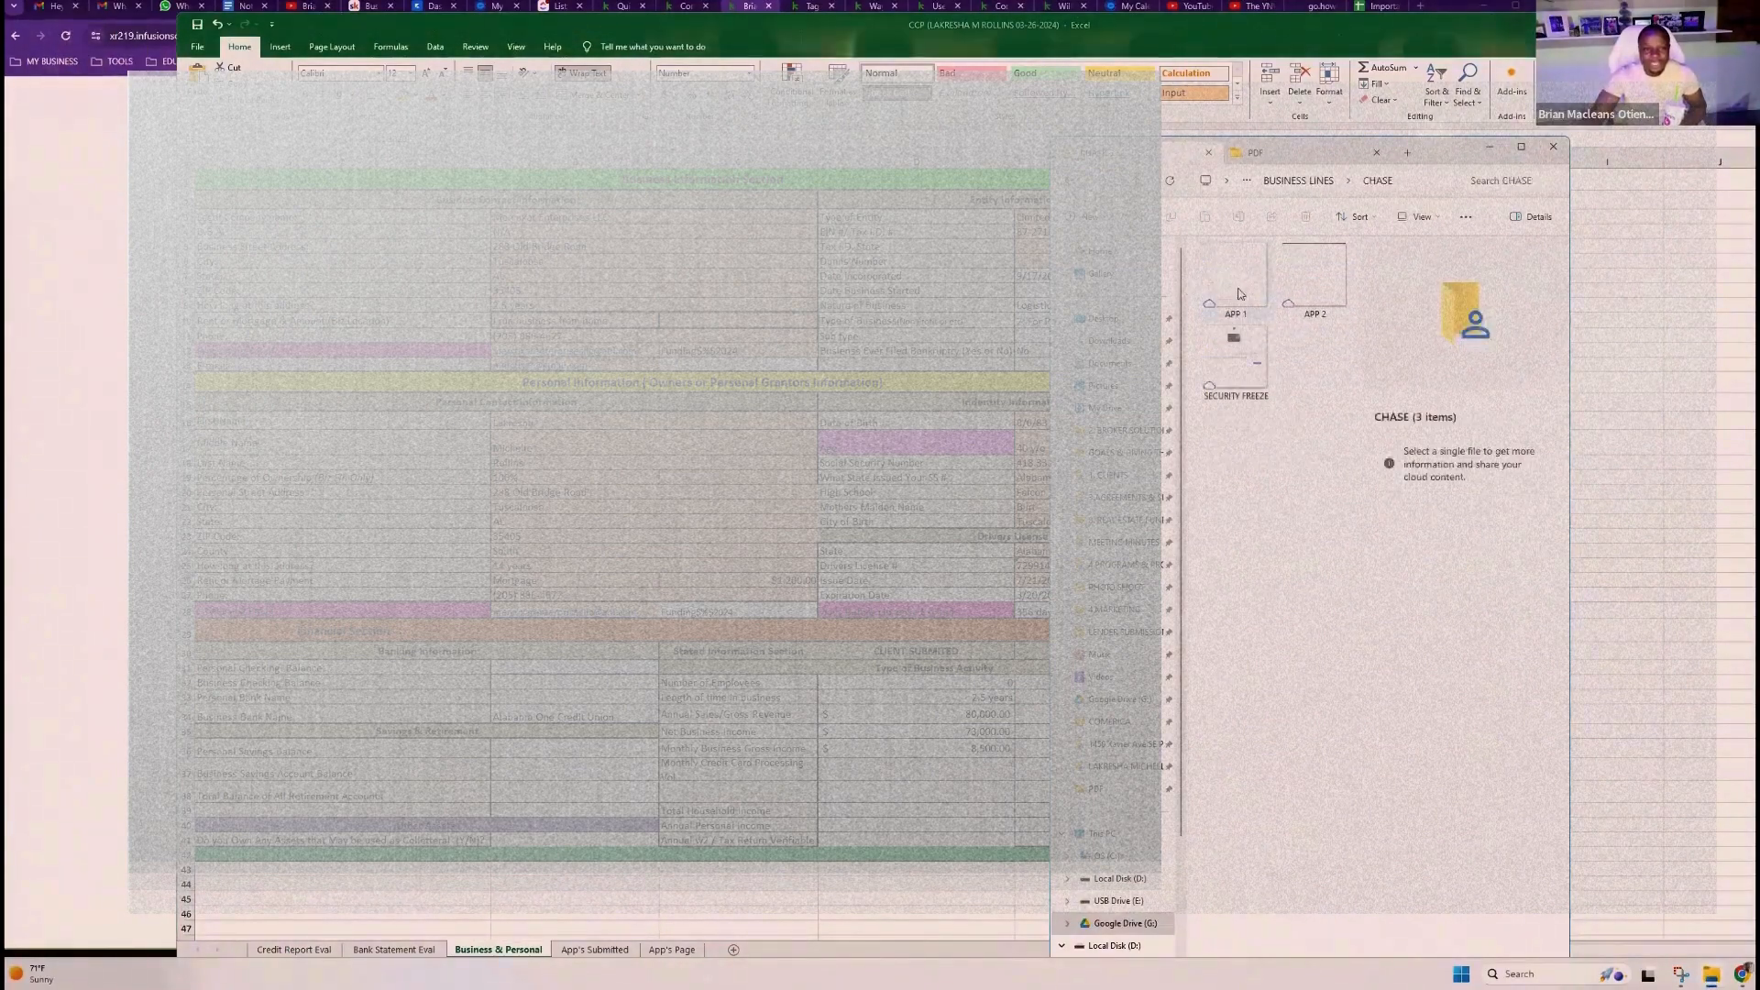